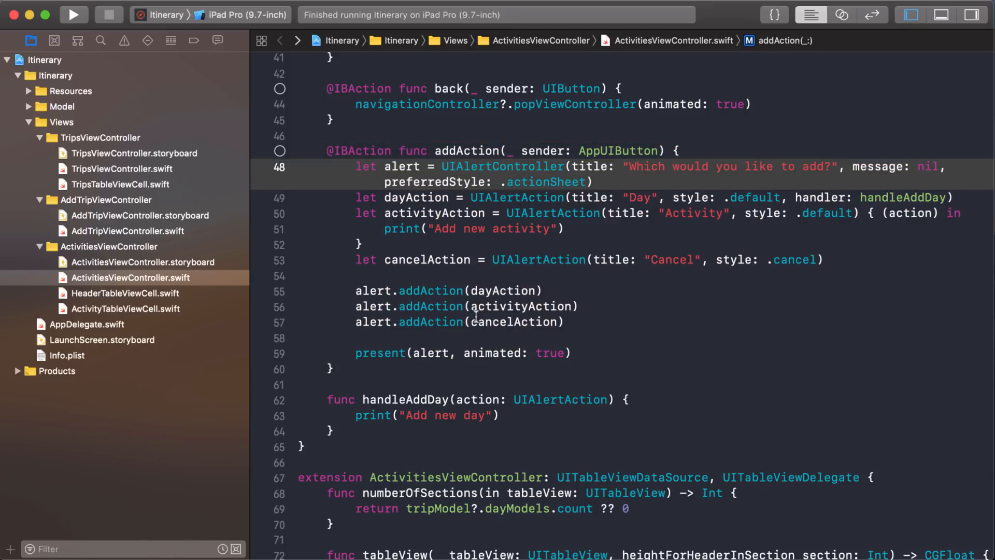
# - Select the iPad Pro (9.7-inch) simulator and run the Itinerary app
pyautogui.click(397, 353)
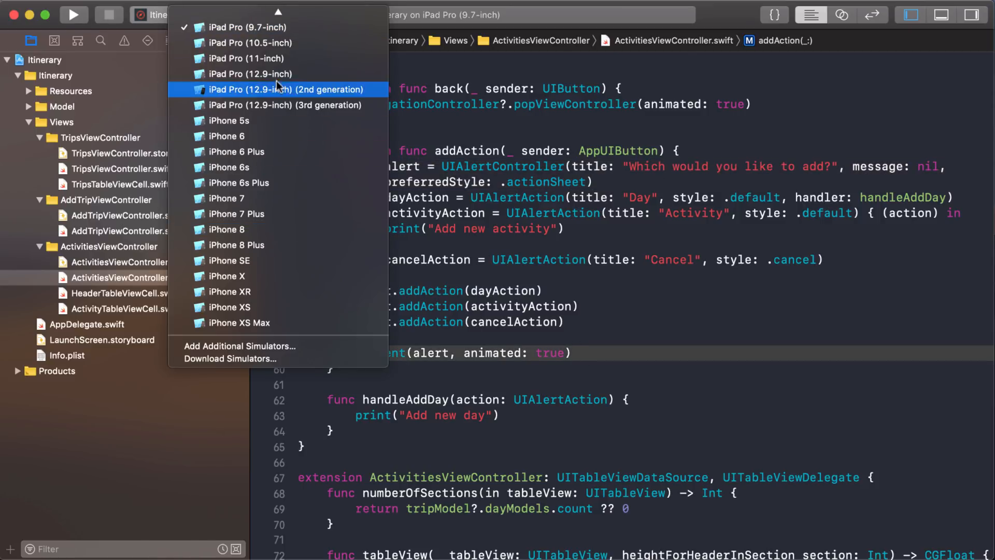
pyautogui.moveTo(248, 28)
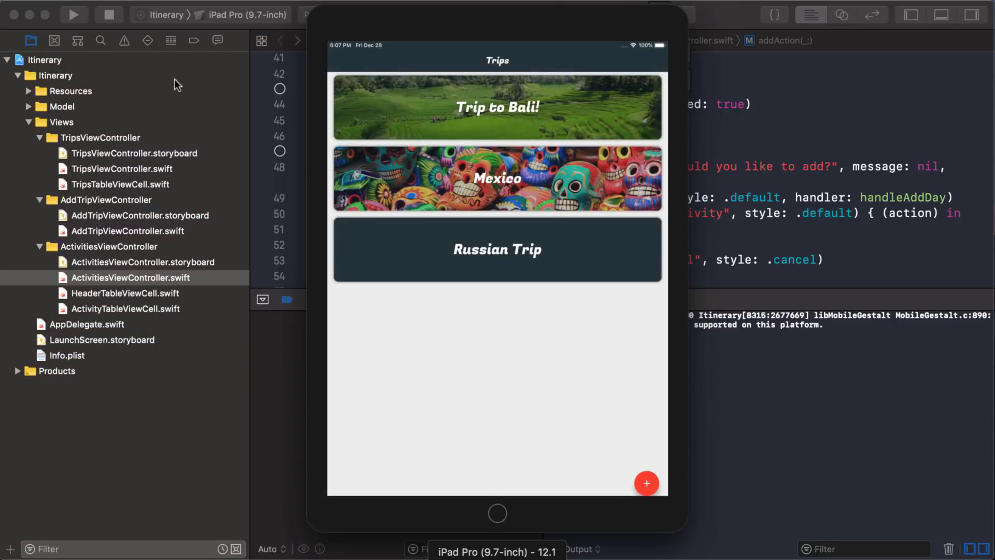
# - Open Trip to Bali and tap the floating + button, crashing on missing popover location
pyautogui.click(497, 107)
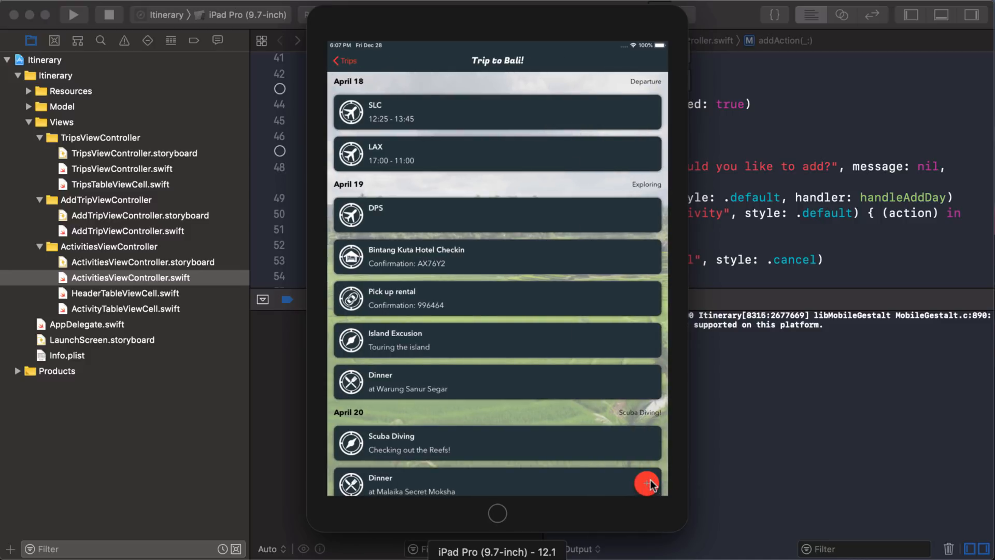
pyautogui.click(647, 483)
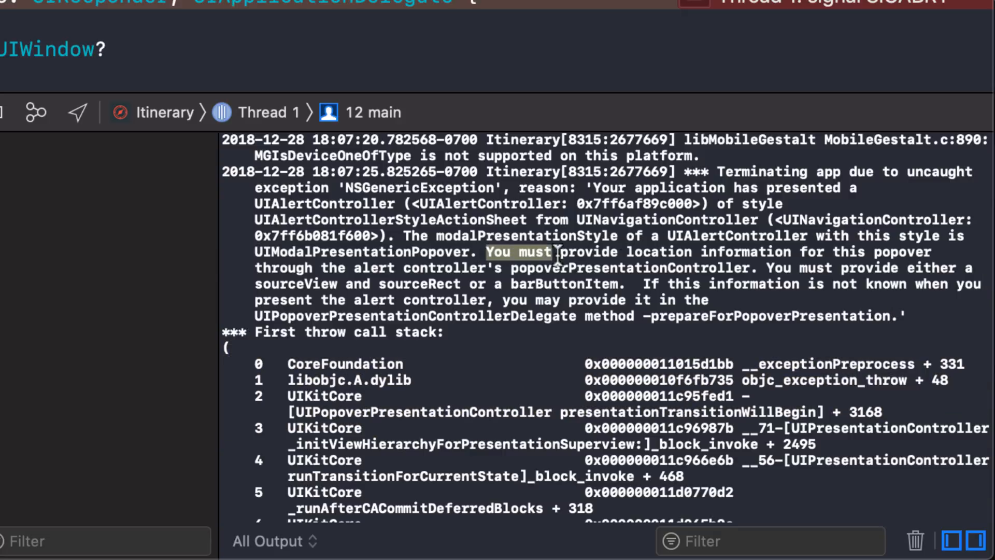
# - Highlight the 'You must provide location information' message in the debug console
pyautogui.moveTo(552, 251); pyautogui.dragTo(628, 283)
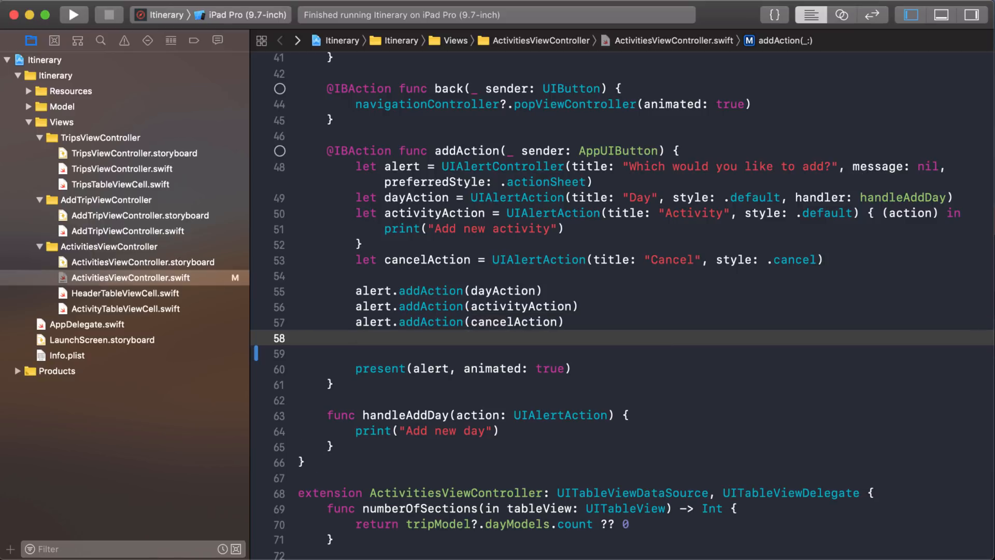
# - Type alert.popoverPresentationController?.sourceView = addButton below the addAction calls
pyautogui.write('alert.popoverPresentationController.')
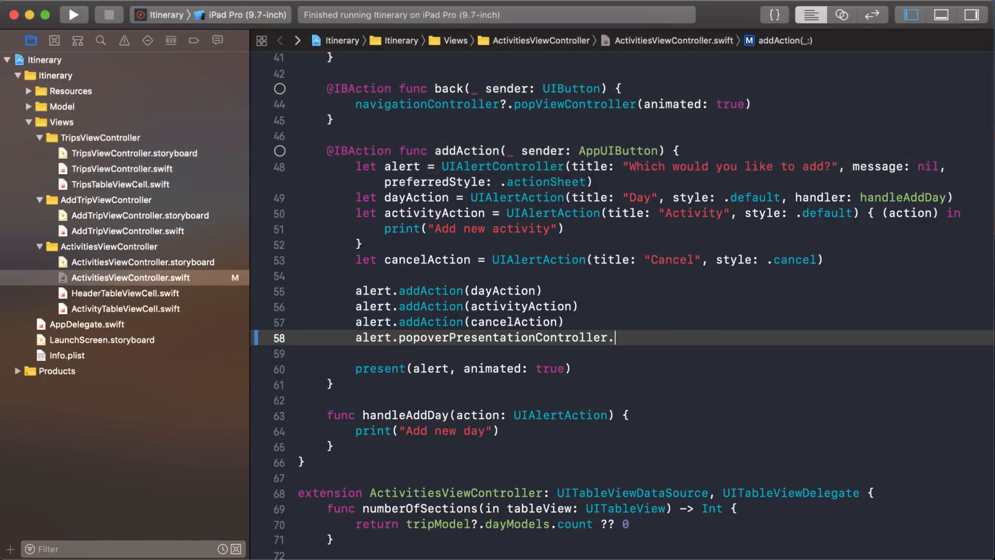
pyautogui.write('sourceView')
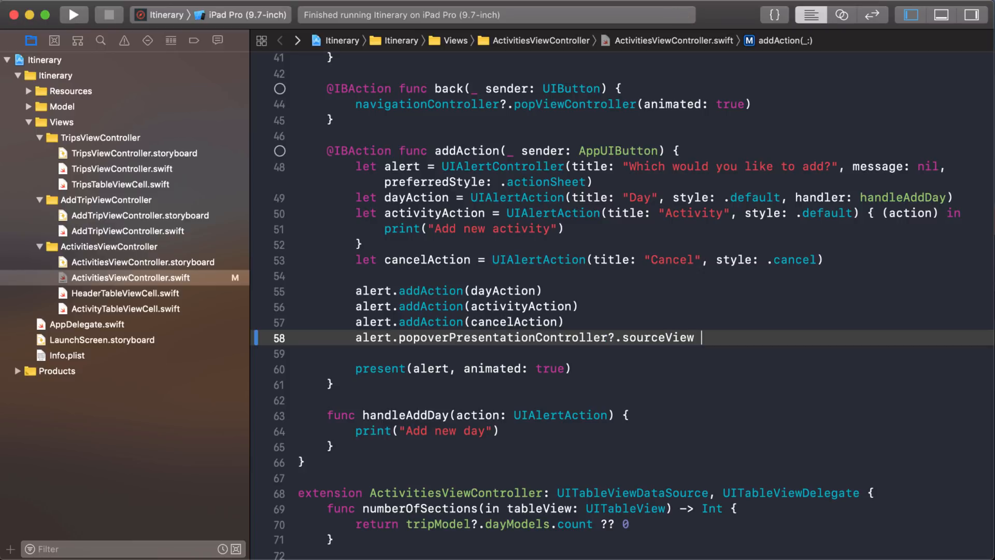
pyautogui.write('=')
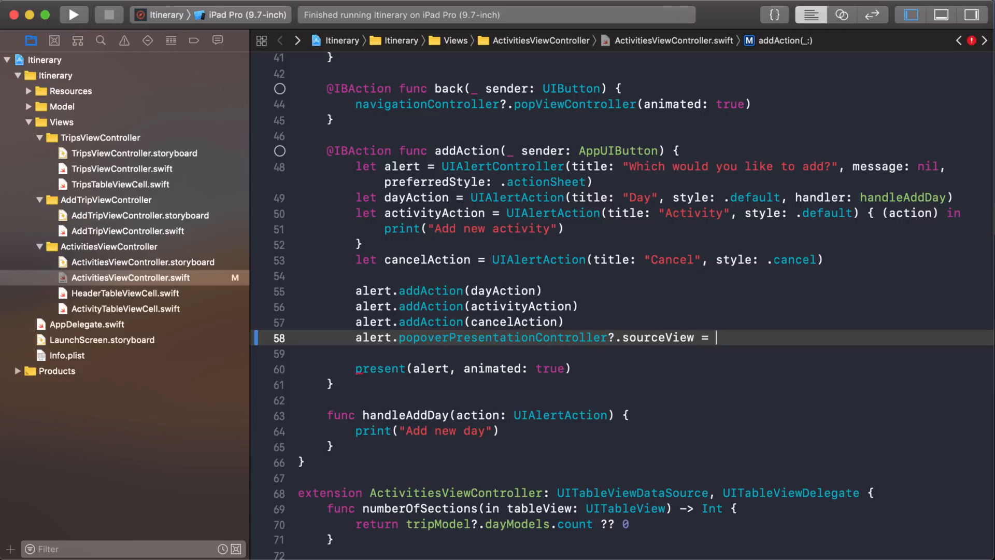
pyautogui.write('add')
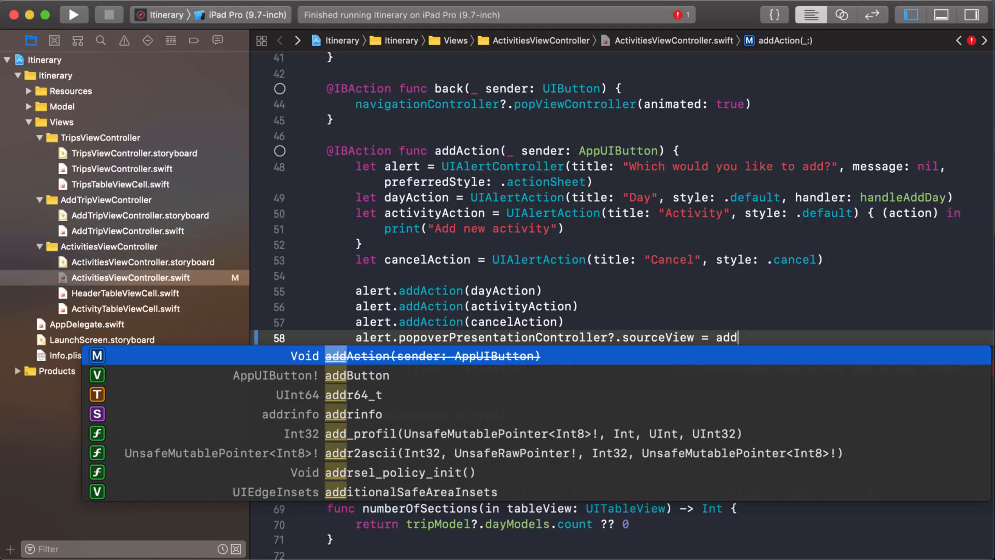
pyautogui.write('Button')
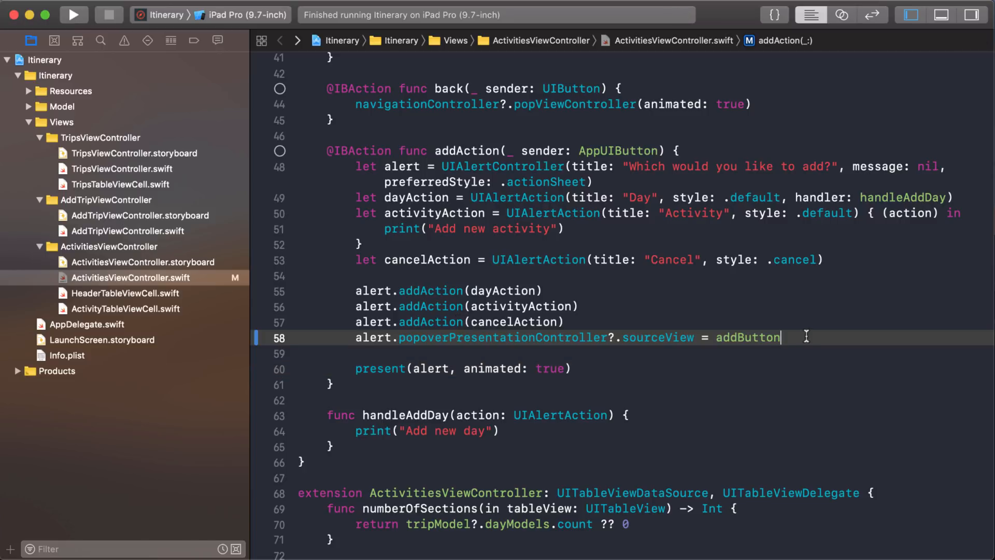
# - Replace addButton with sender and rebuild the app
pyautogui.click(542, 151)
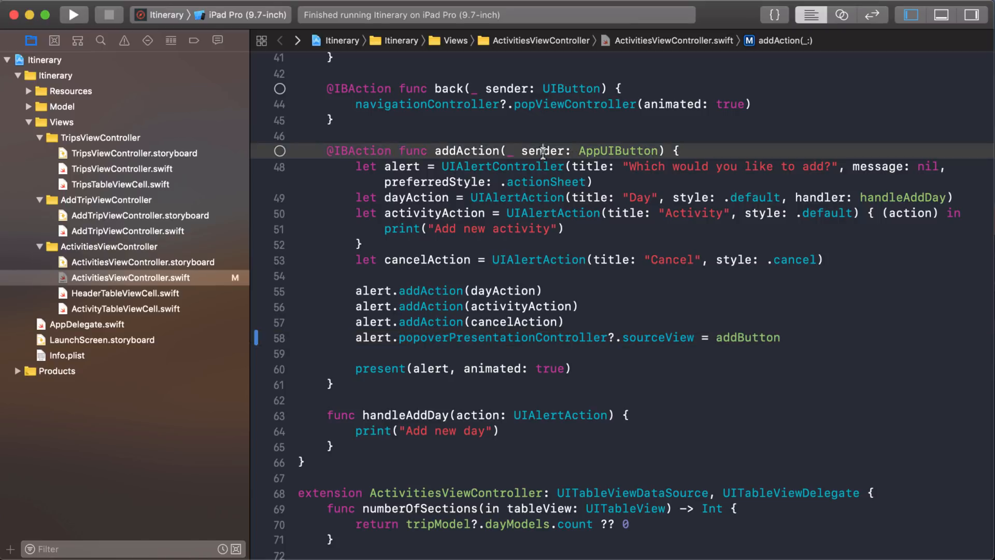
pyautogui.doubleClick(543, 151)
pyautogui.write('se')
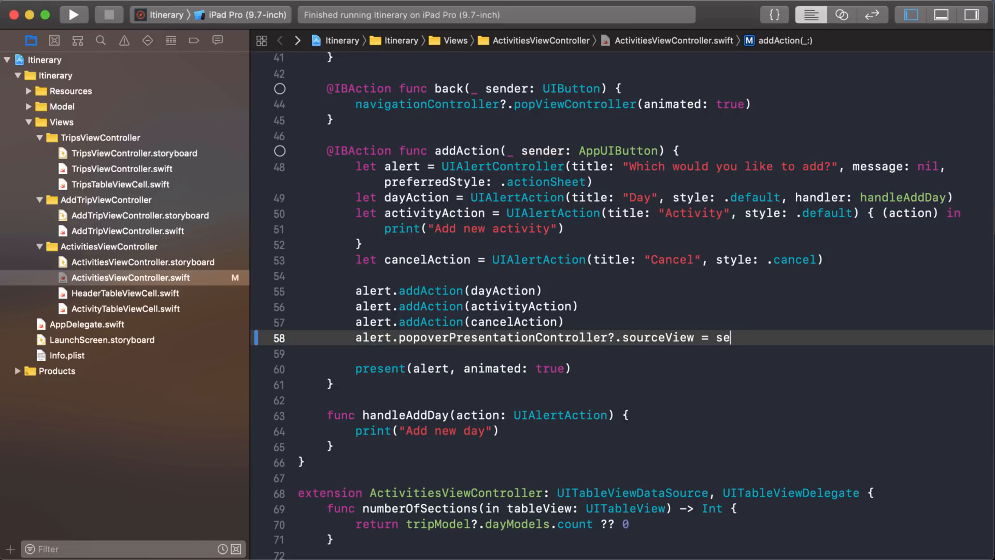
pyautogui.write('nder')
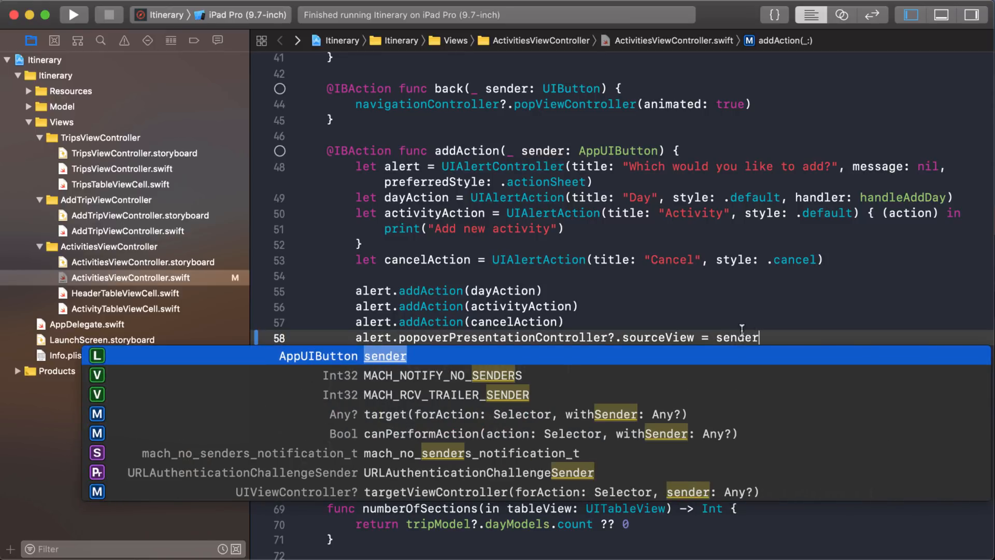
pyautogui.press('Return')
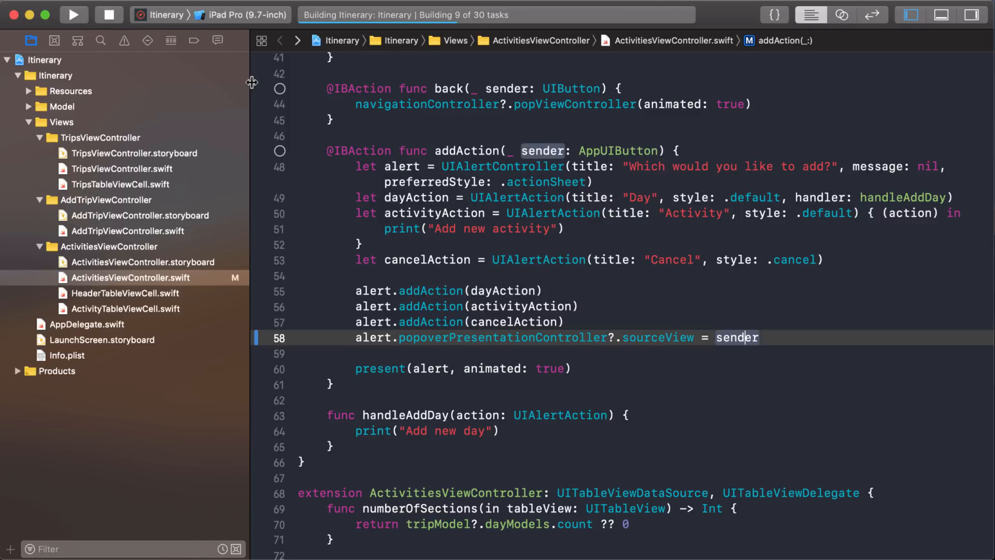
# - Open Trip to Bali, tap + to see the Day/Activity popover, then add a line after sourceView
pyautogui.click(73, 15)
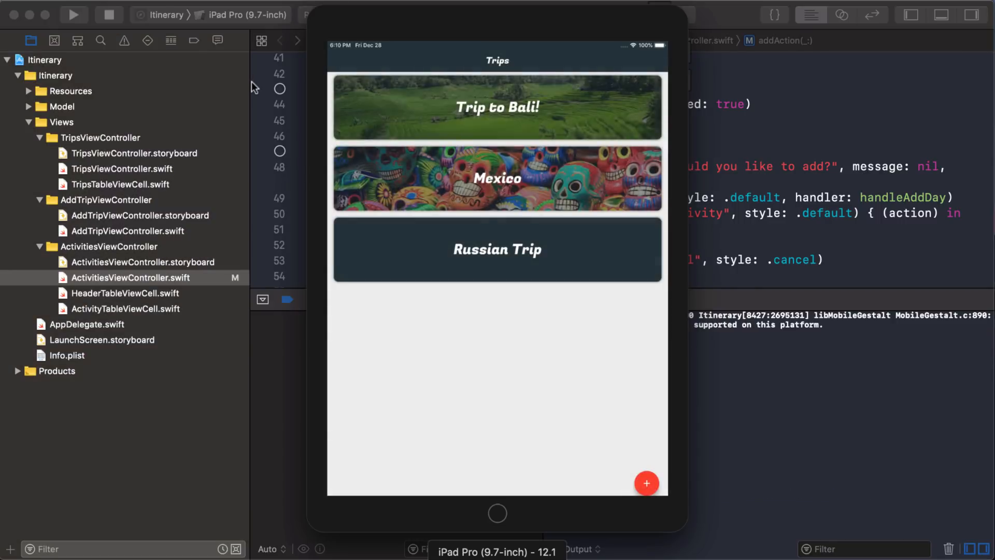
pyautogui.click(497, 106)
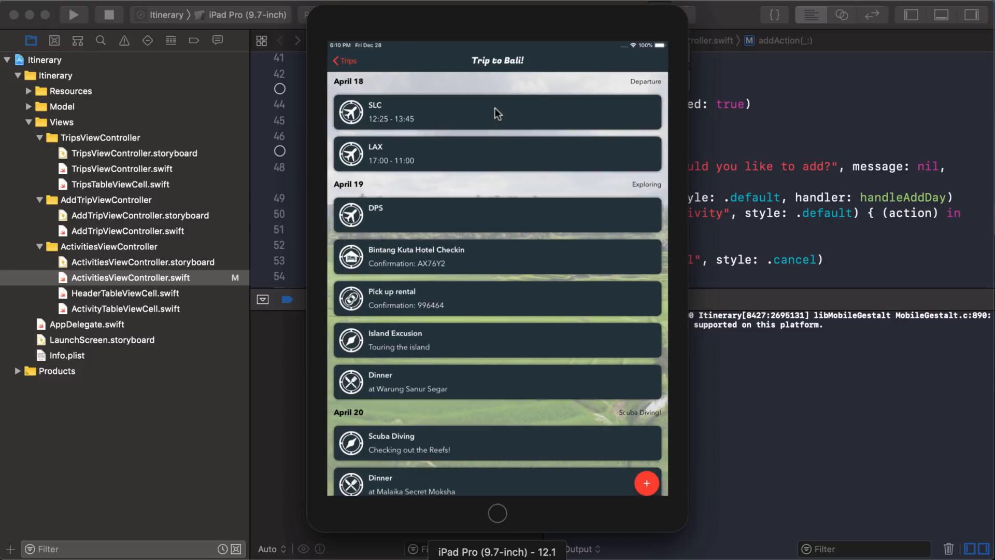
pyautogui.click(646, 483)
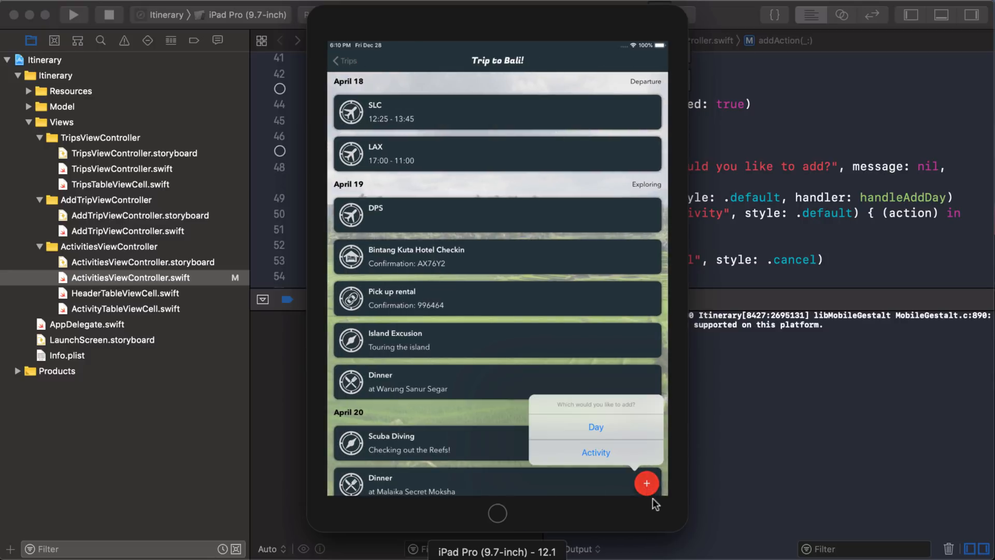
pyautogui.moveTo(662, 511)
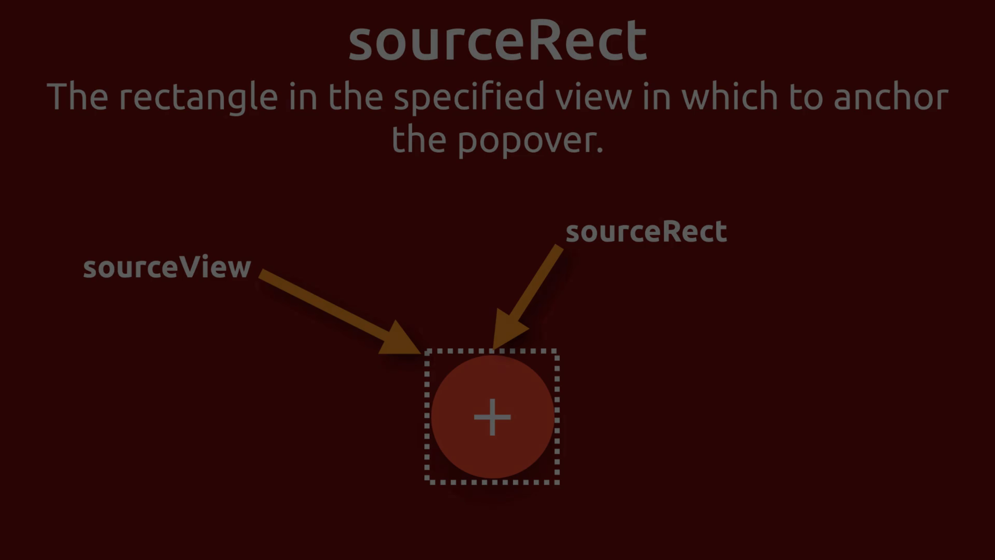
pyautogui.press('Right')
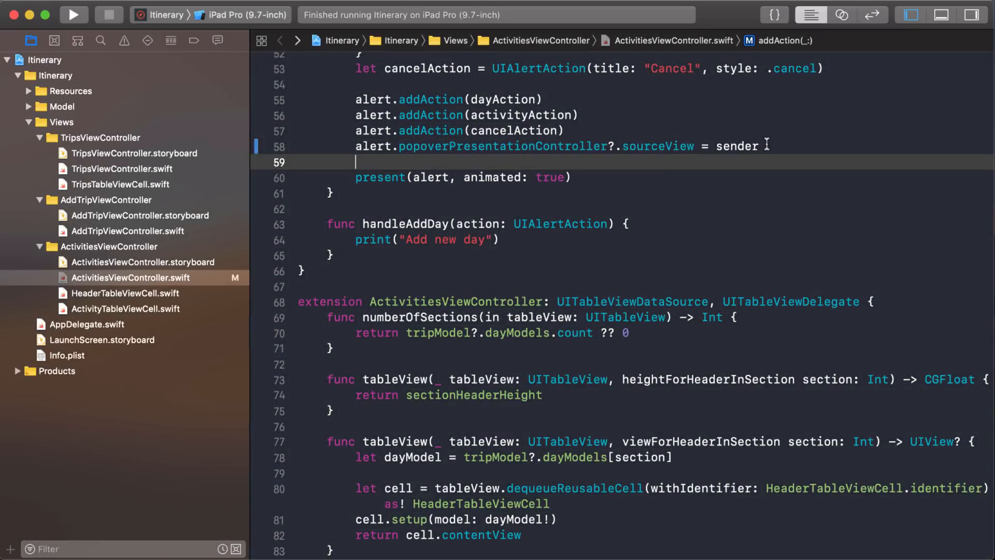
# - Type alert.popoverPresentationController?.sourceRect = sender.frame on line 59
pyautogui.write('alert.popoverPresentationController?.sourceRect')
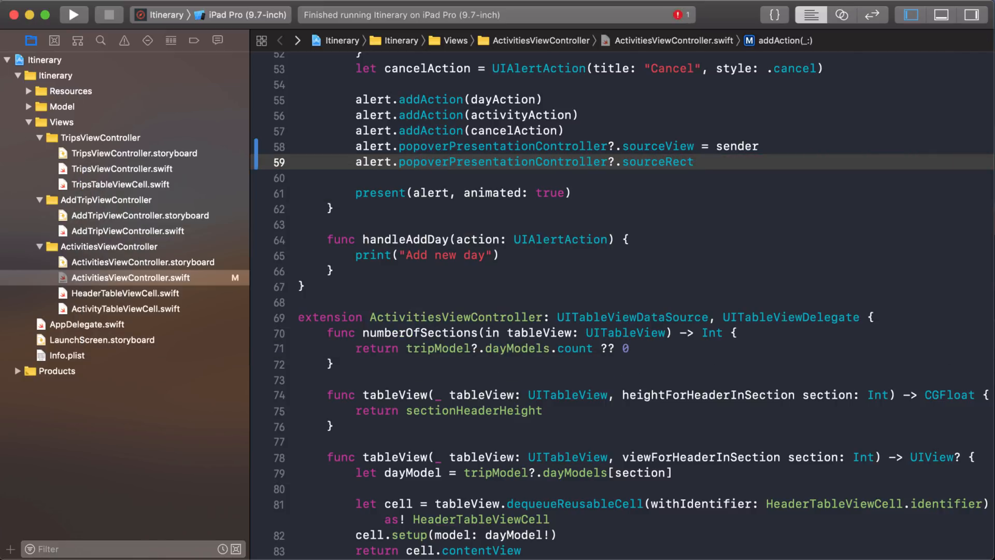
pyautogui.write('=')
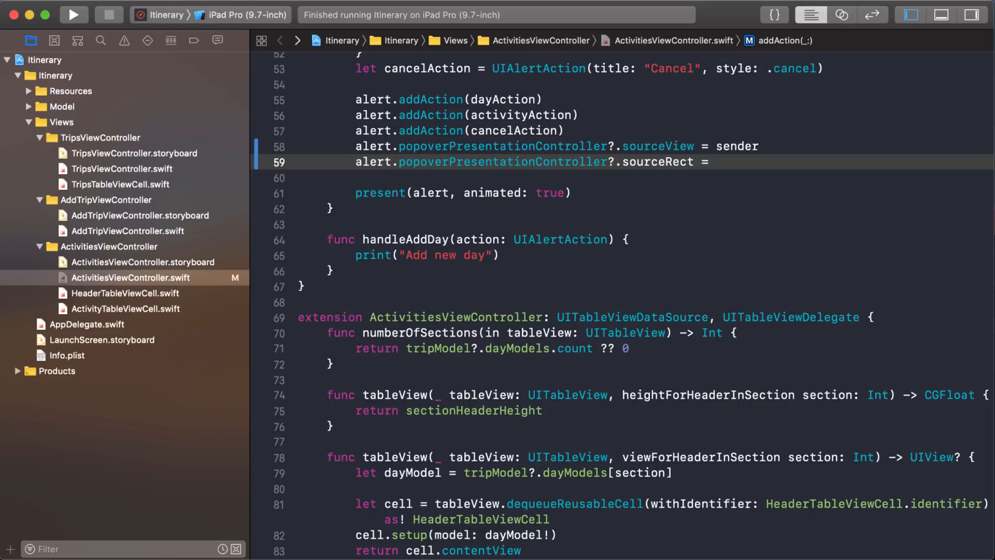
pyautogui.write('sender')
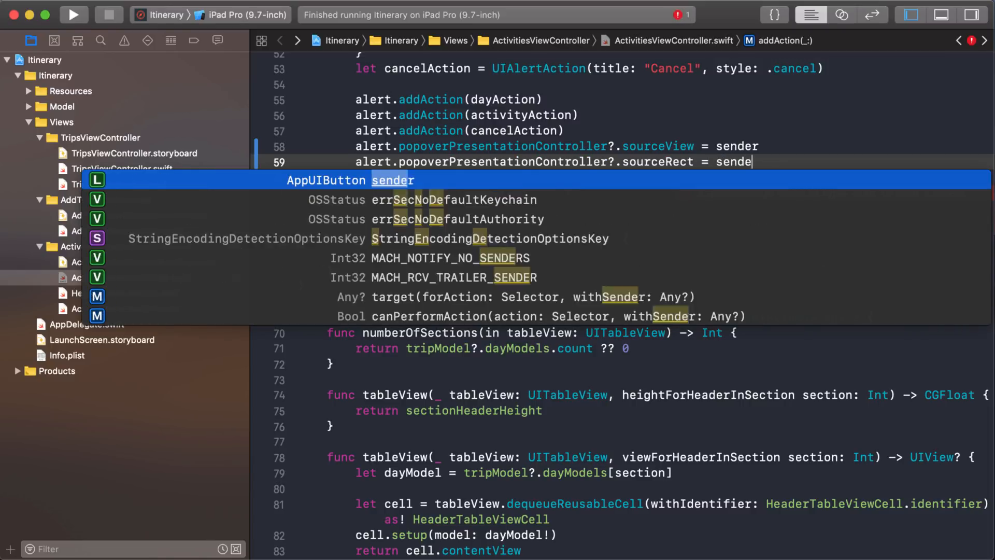
pyautogui.write('.b')
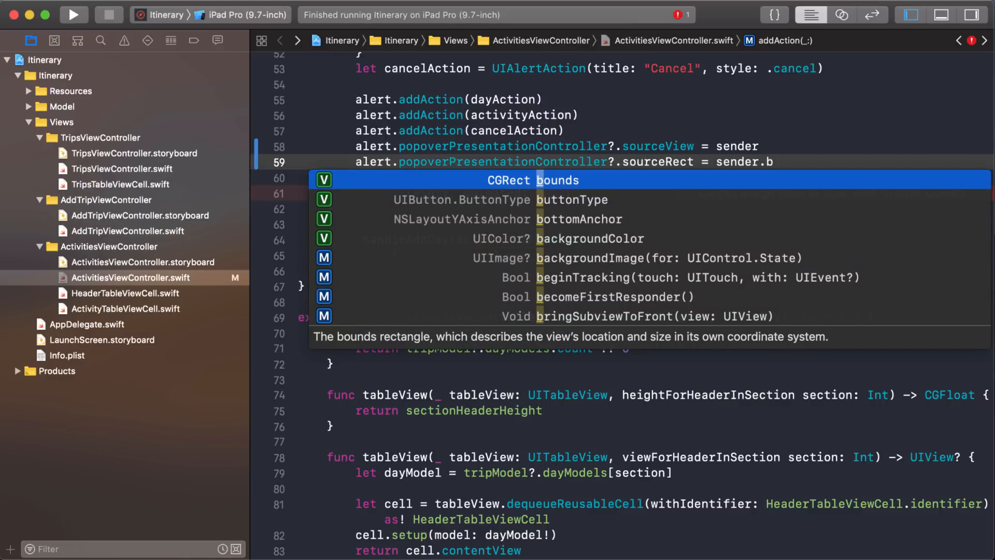
pyautogui.click(560, 180)
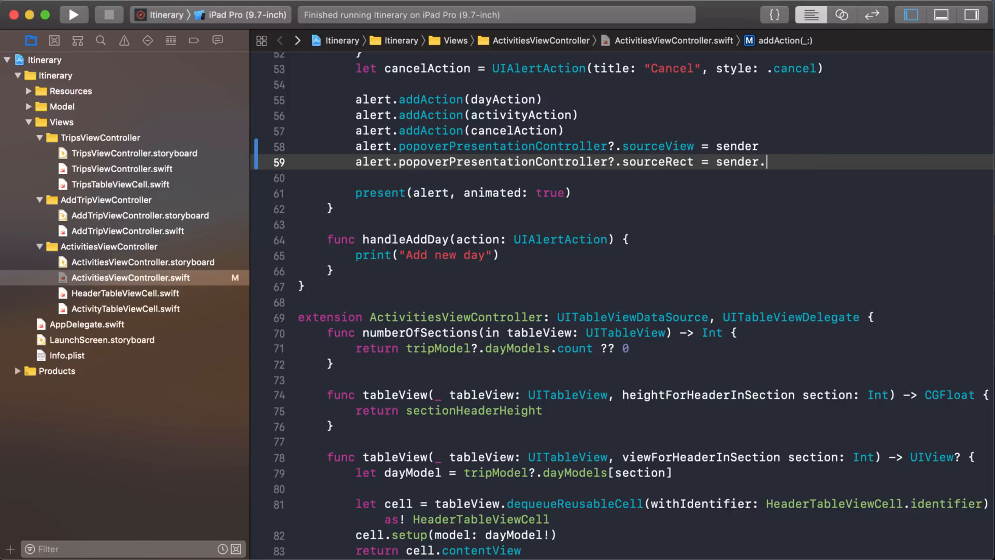
pyautogui.write('frame')
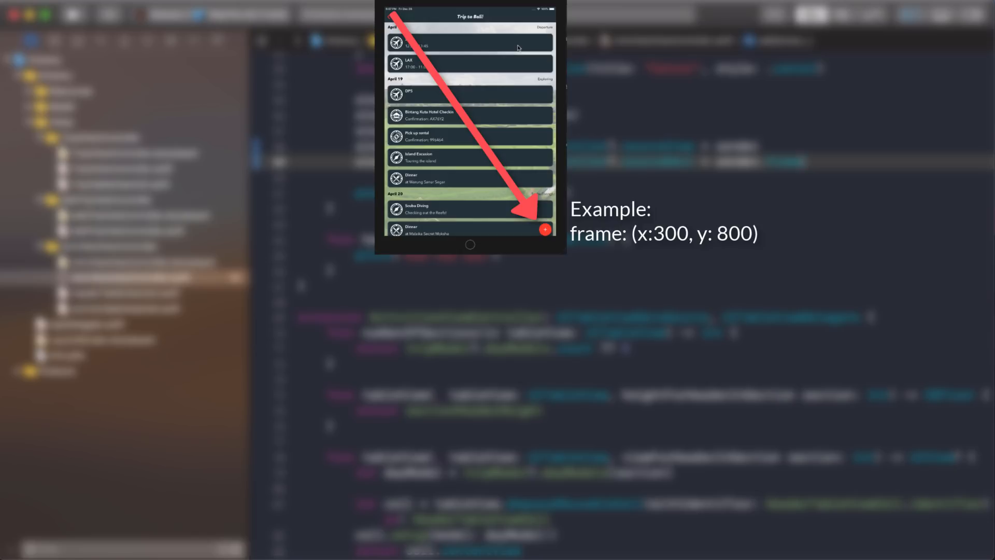
# - Change the sourceRect to sender.bounds and run the app on the iPad simulator
pyautogui.click(544, 230)
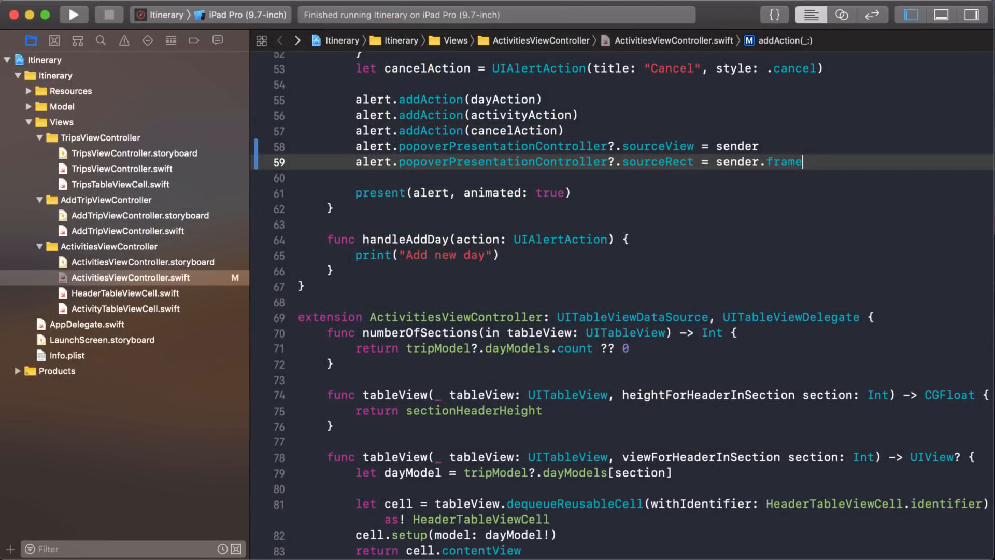
pyautogui.write('bounds')
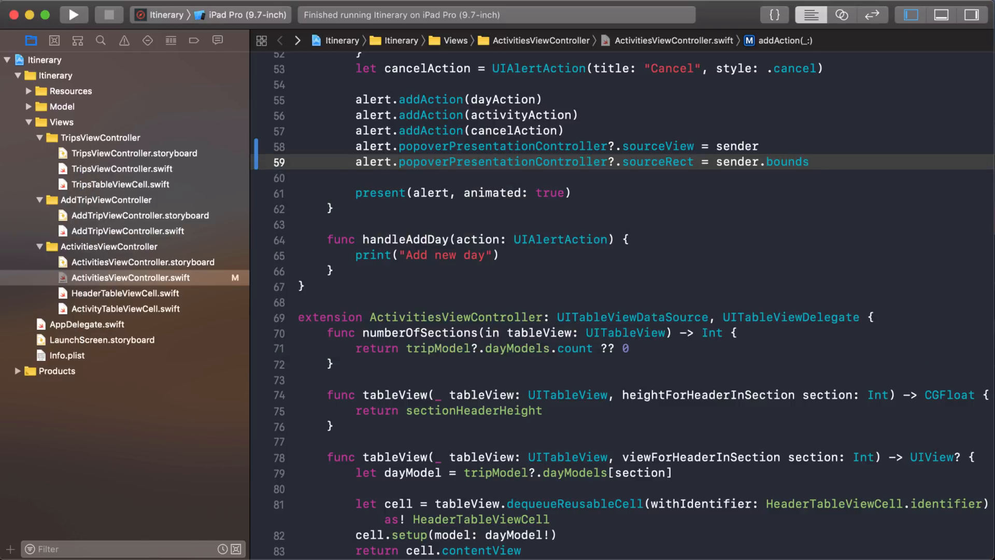
pyautogui.click(809, 161)
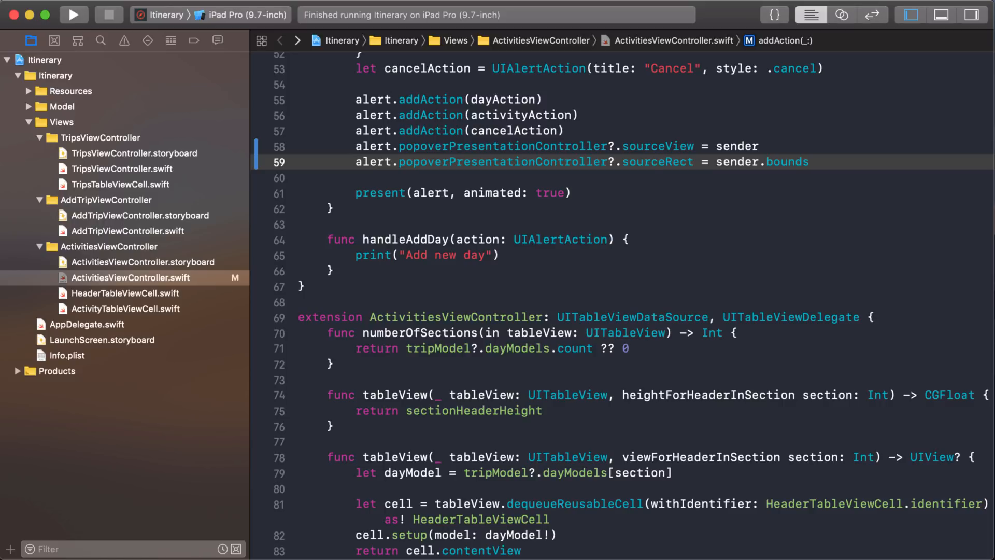
pyautogui.click(74, 15)
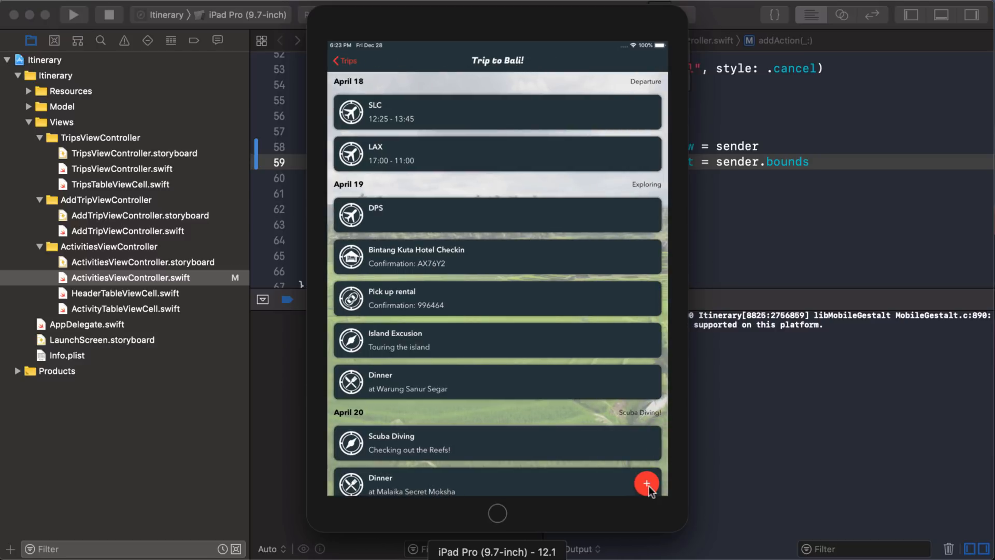
# - Tap the floating red + button in the running Itinerary app
pyautogui.click(646, 483)
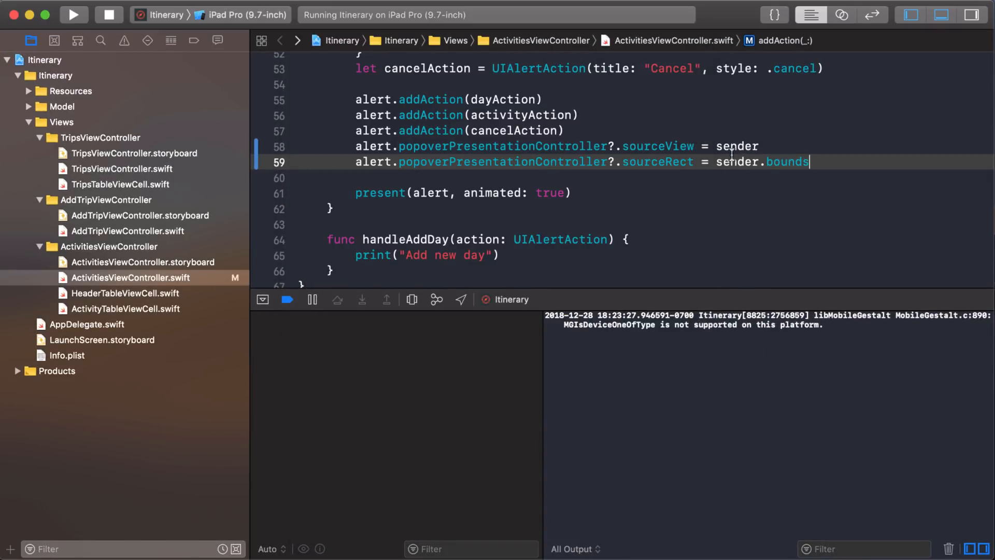
# - Replace sender.bounds with a CGRect starting at x: 0, y: -4
pyautogui.doubleClick(761, 162)
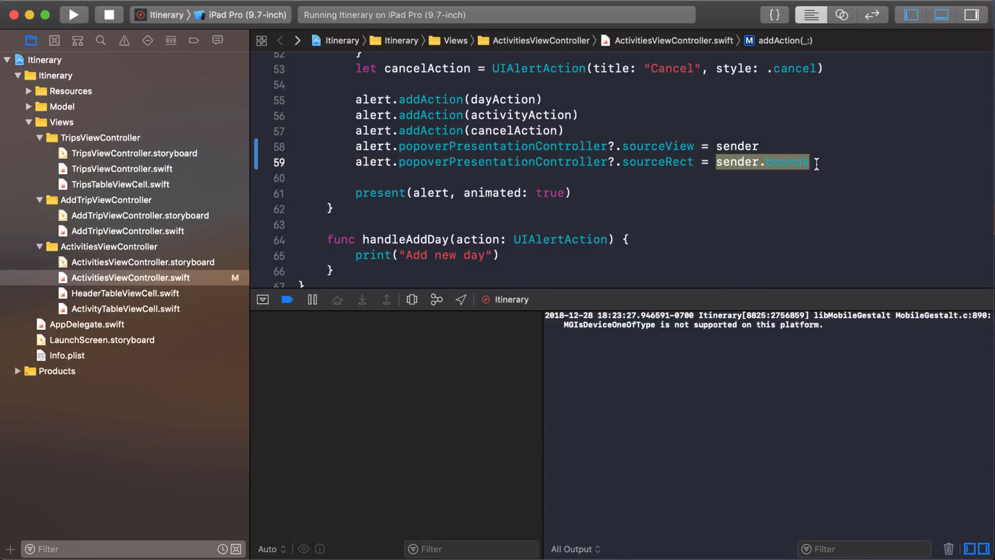
pyautogui.press('Delete')
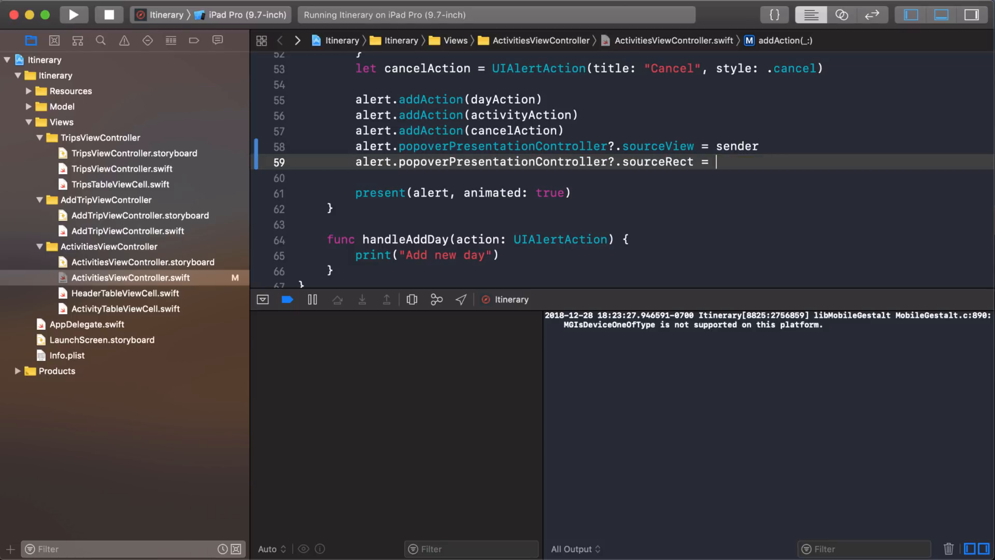
pyautogui.write('CG')
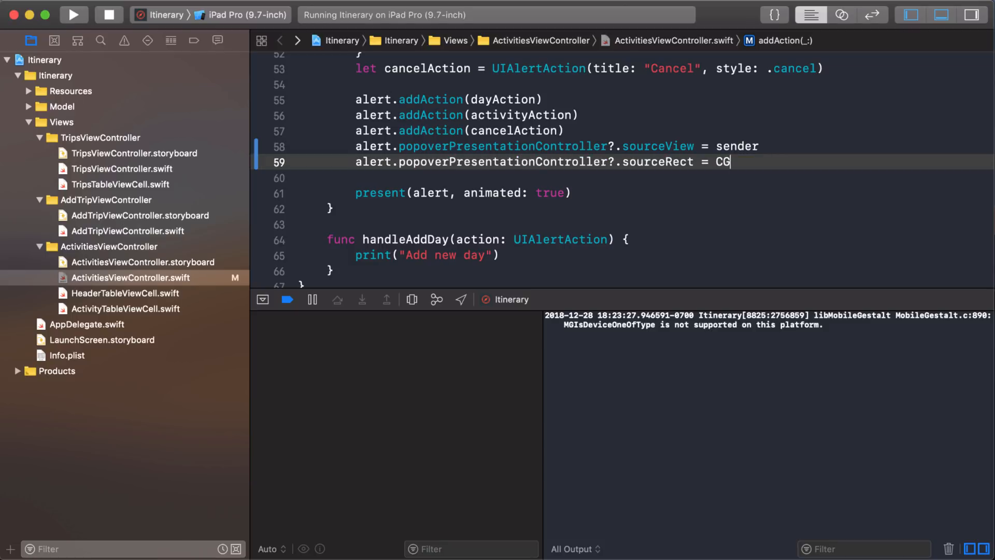
pyautogui.write('Rect(x: CGFloat, y: CGFloat, width: CGFloat, height: CGFloat')
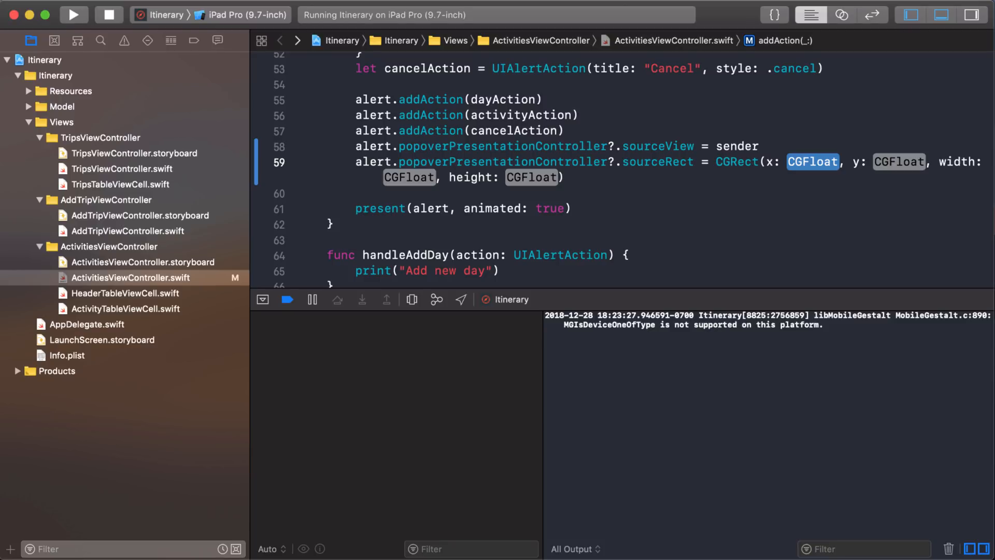
pyautogui.write('0')
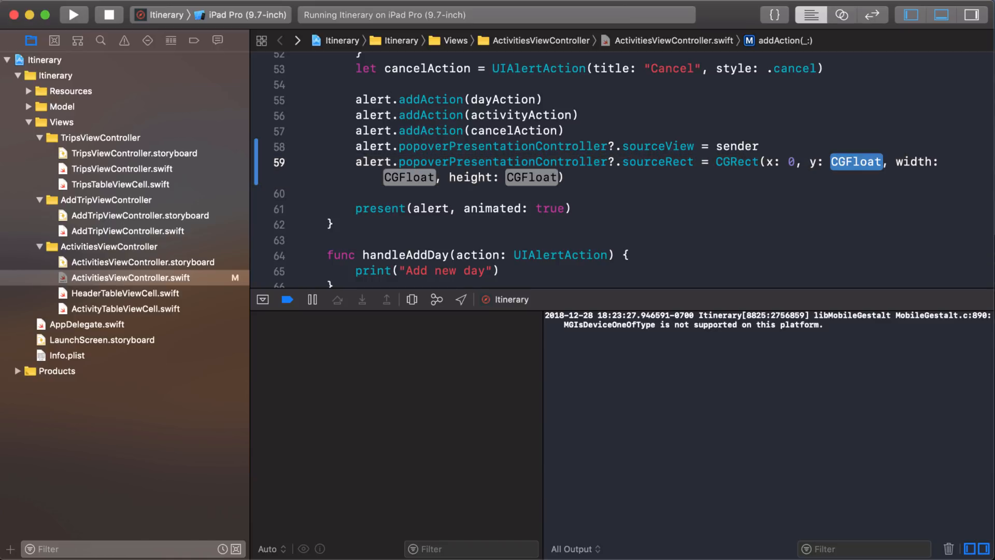
pyautogui.write('-4')
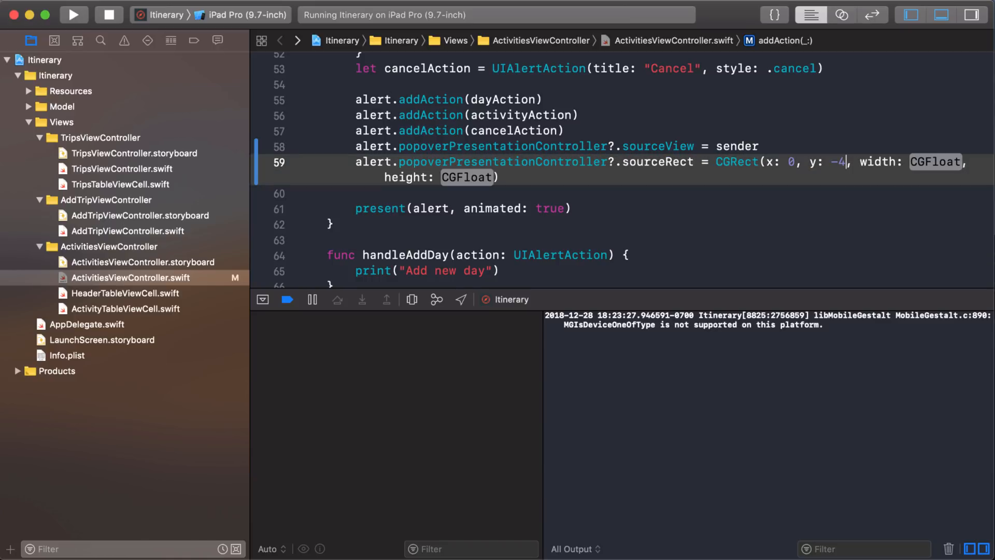
# - Set the rectangle's width to sender.bounds.width and height 0, then rerun the app
pyautogui.doubleClick(645, 161)
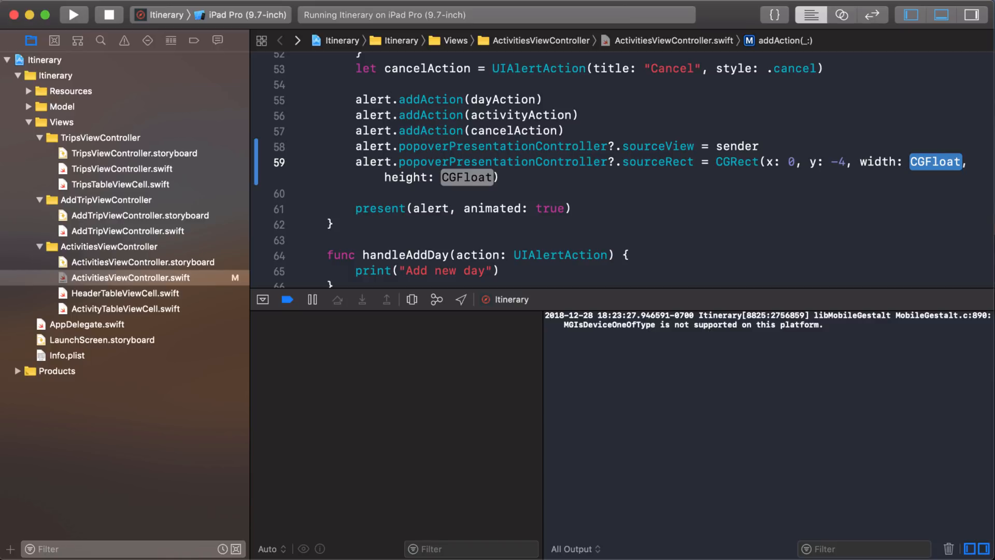
pyautogui.write('sender.bounds')
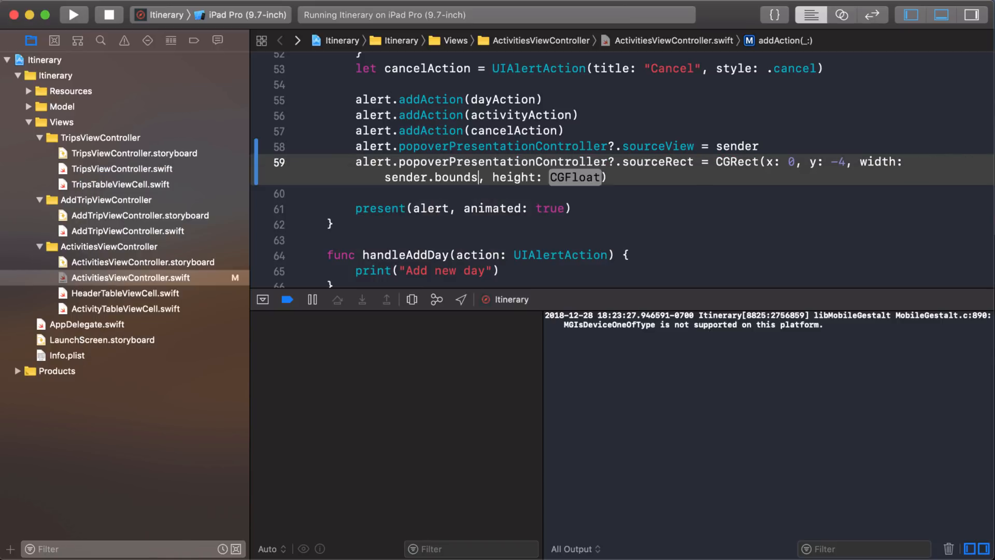
pyautogui.write('.width')
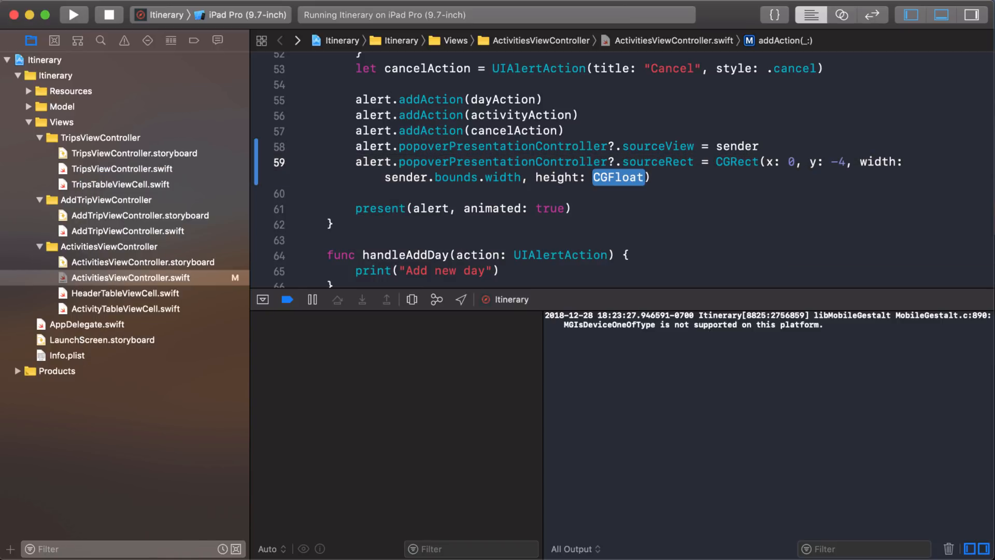
pyautogui.write('0')
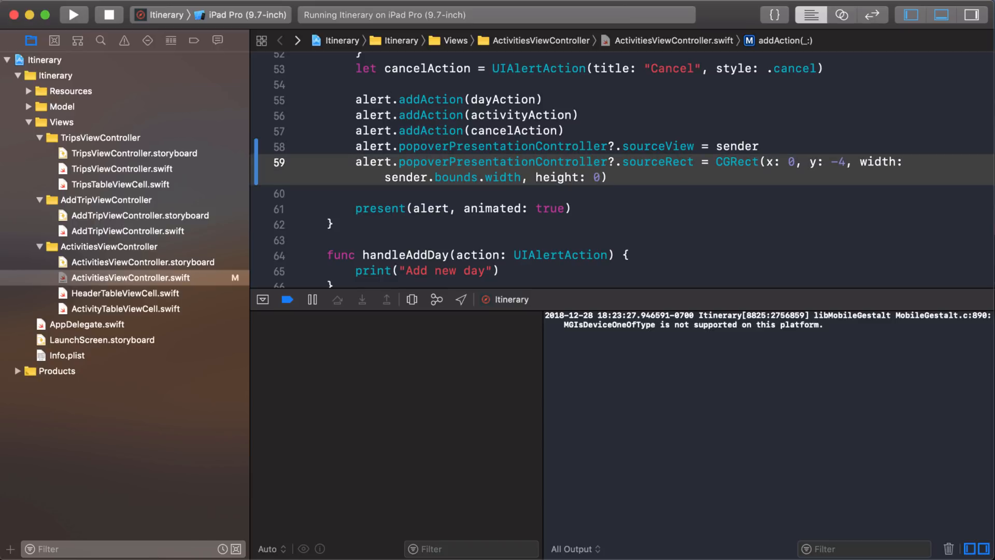
pyautogui.click(73, 14)
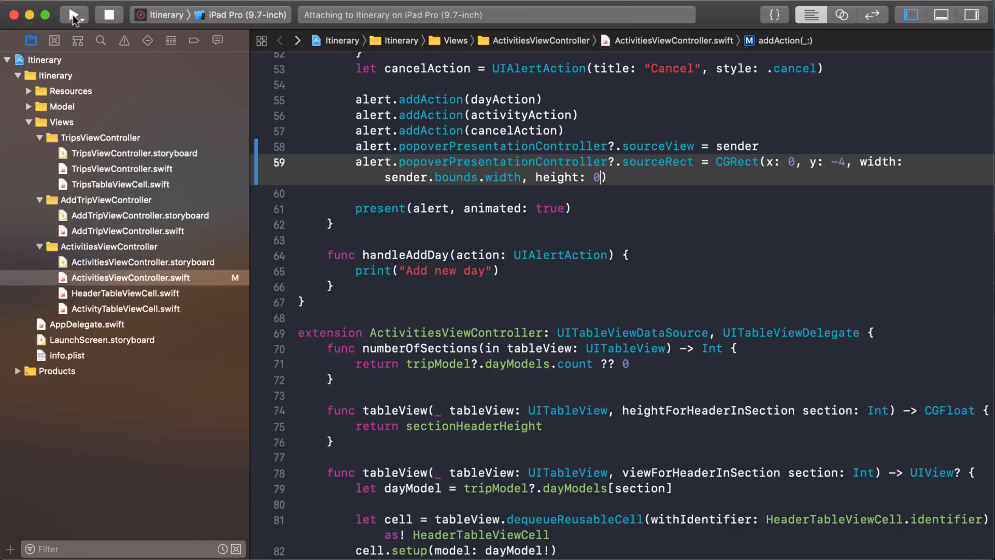
pyautogui.click(74, 15)
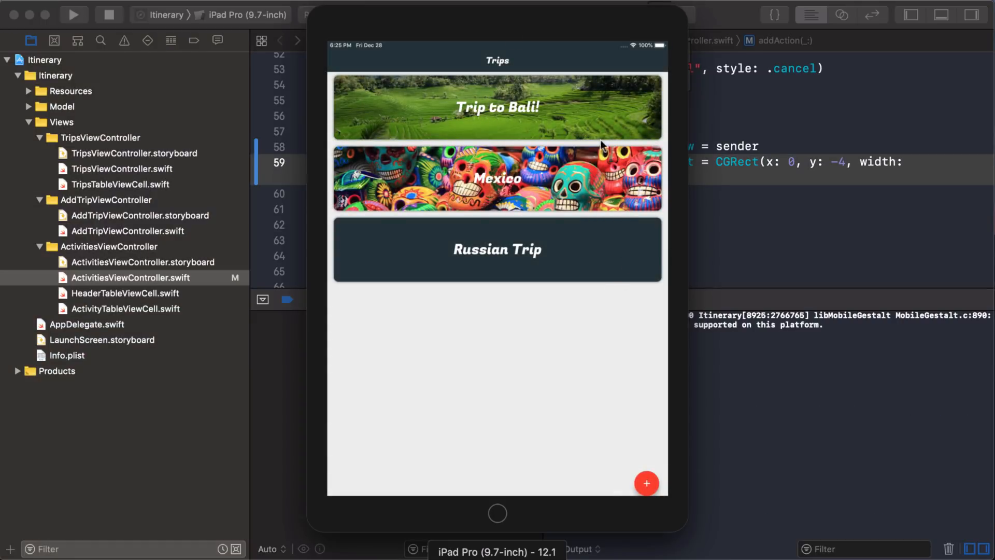